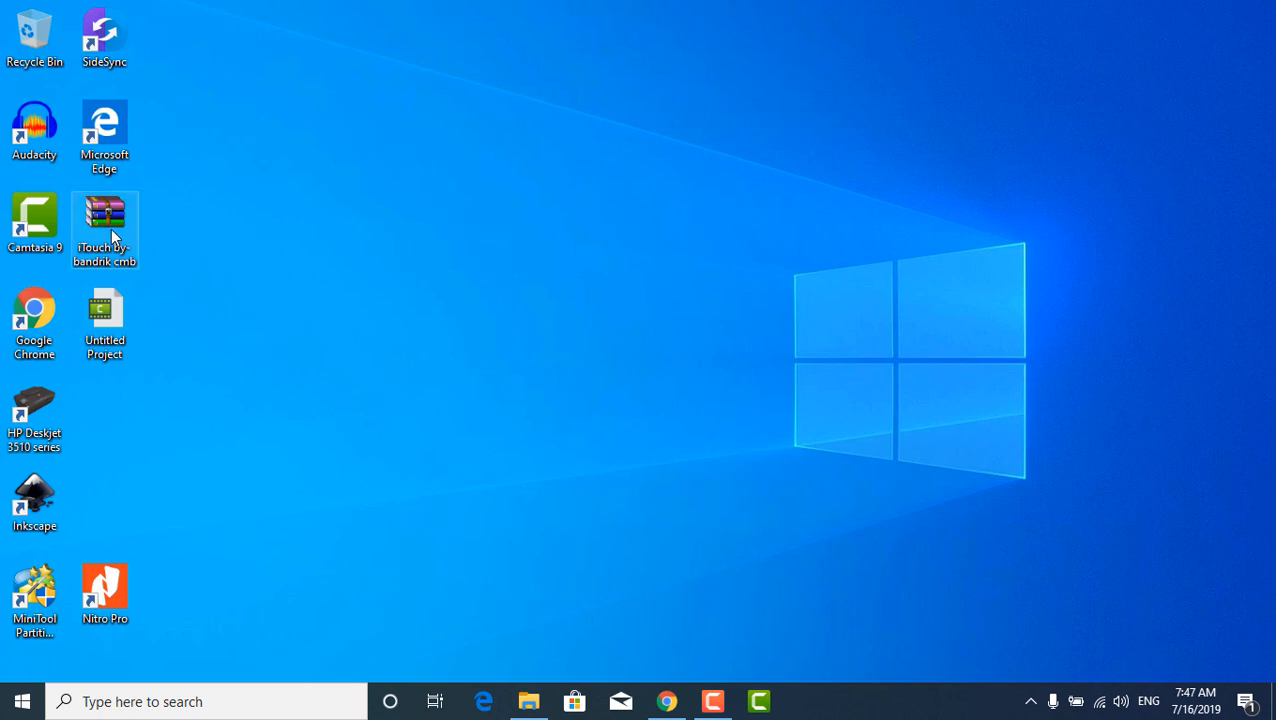
mouse_move(112, 236)
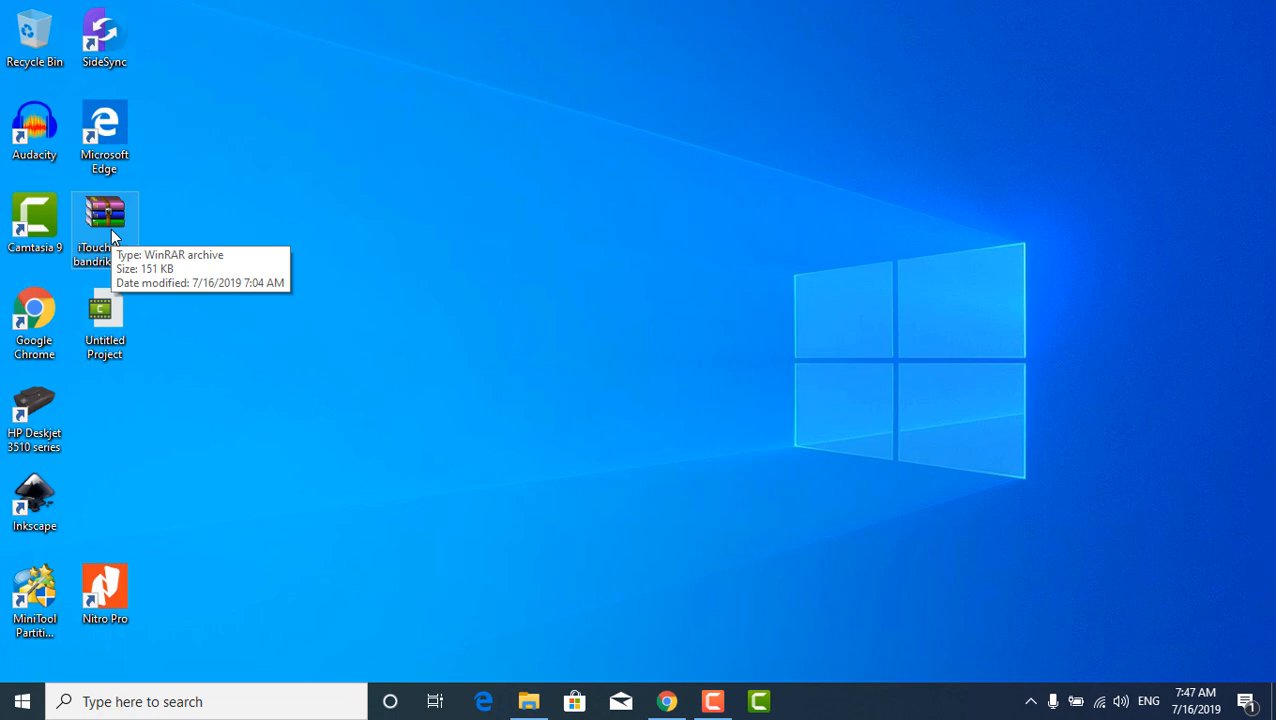
Extract the iTouch WinRAR archive in place on the desktop via Extract Here.
right_click(104, 218)
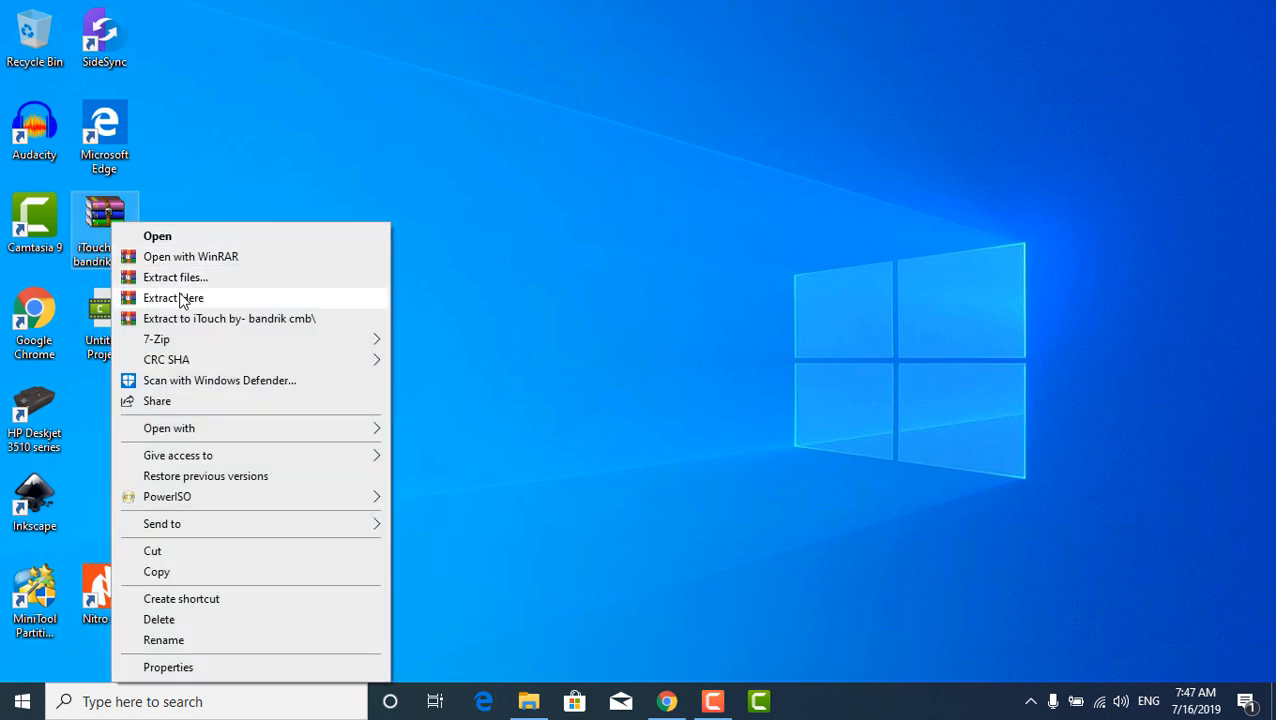
left_click(174, 298)
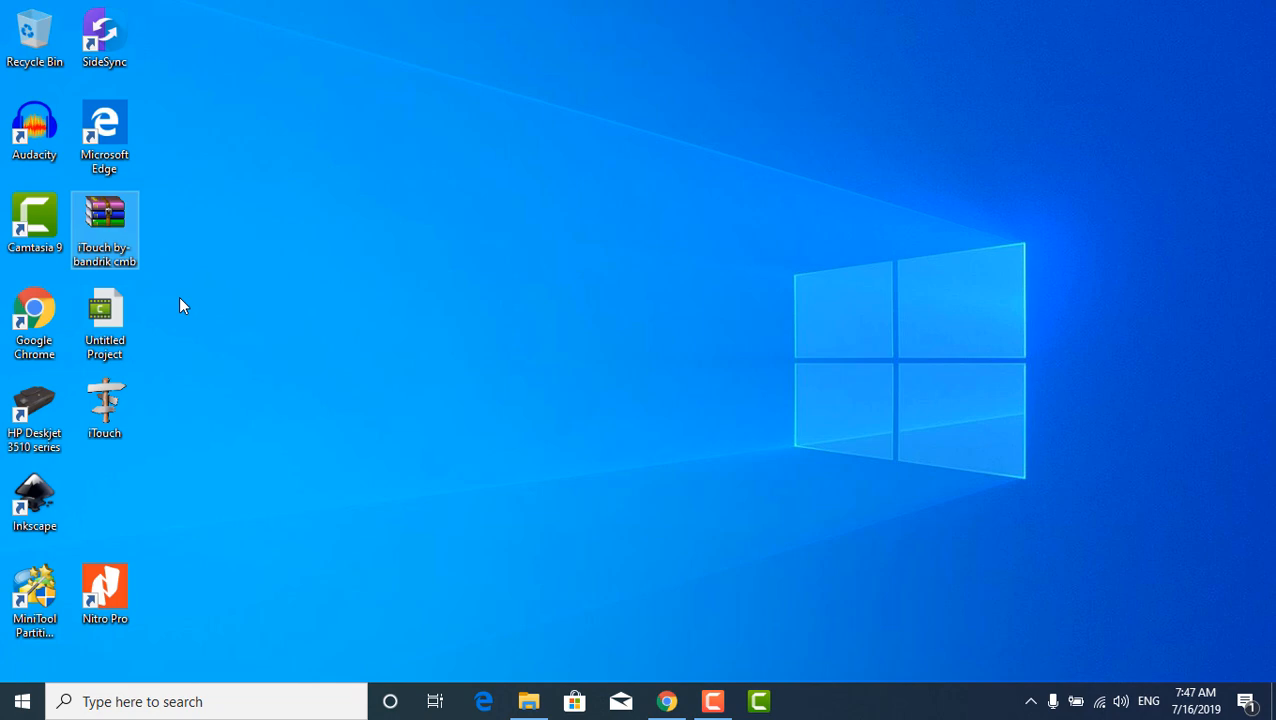
mouse_move(112, 420)
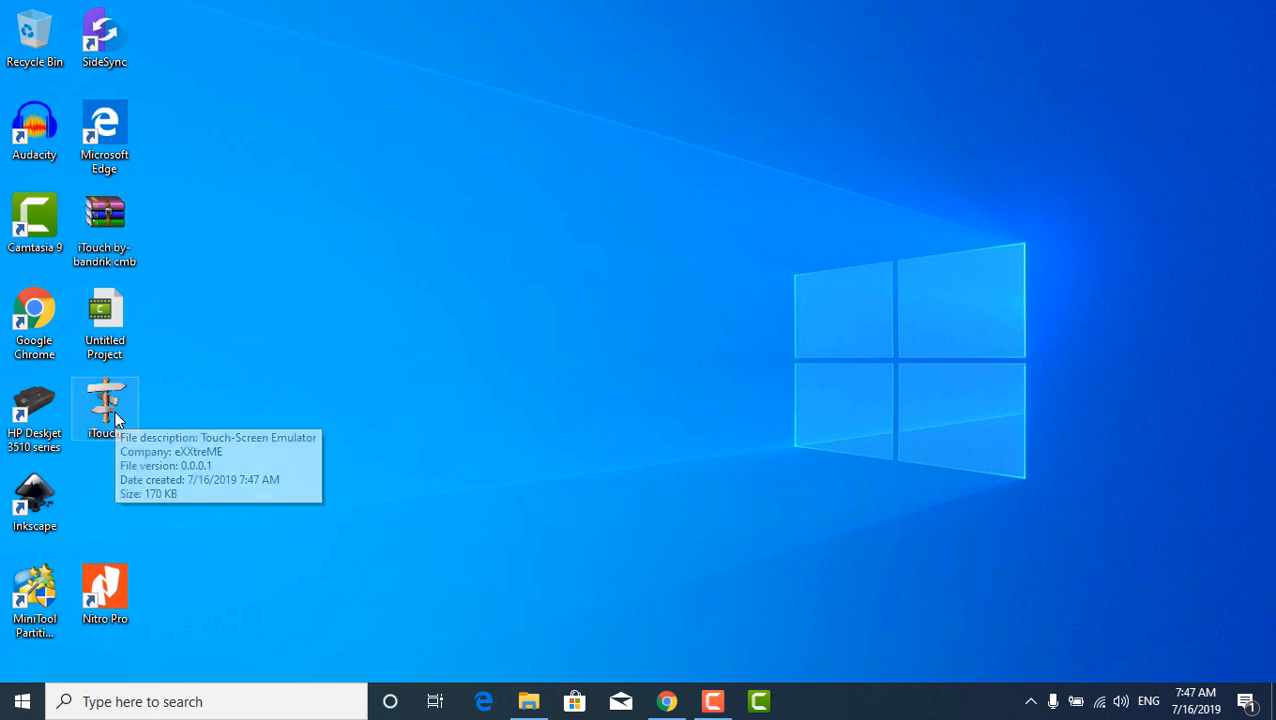
Launch the extracted iTouch program and bring up its Touch ur Screen settings from the tray icon.
double_click(104, 408)
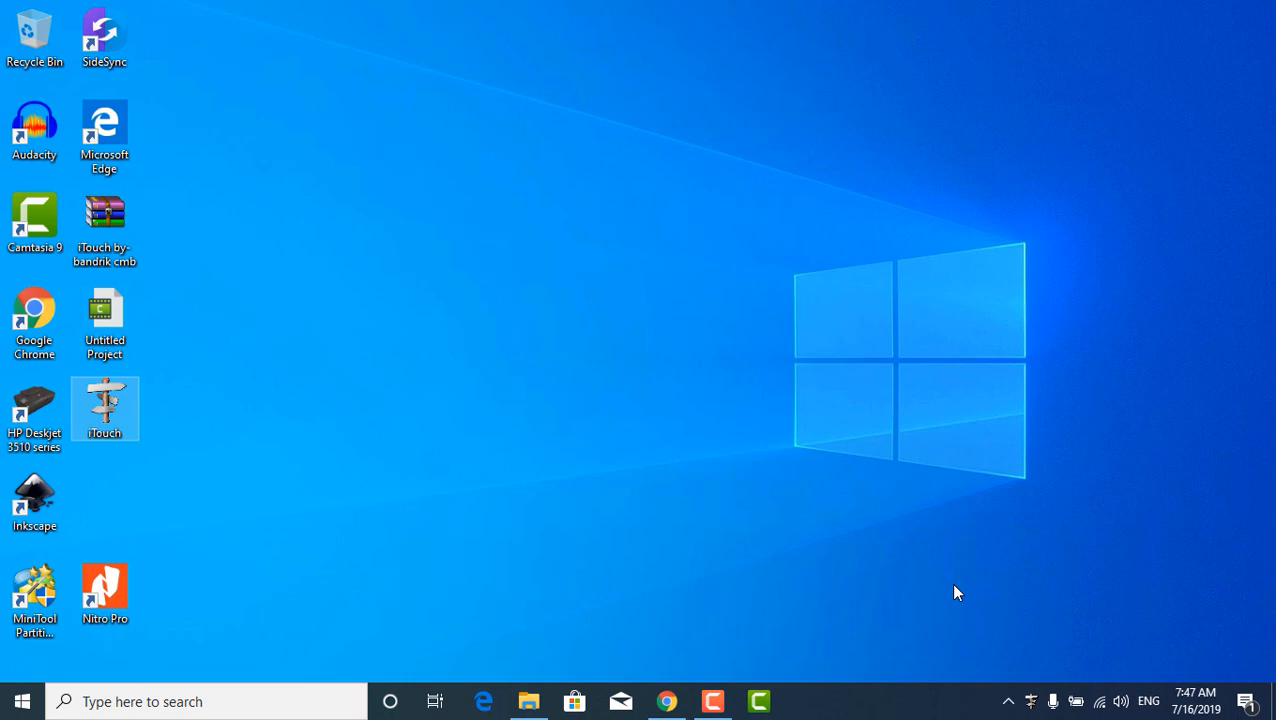
mouse_move(1032, 696)
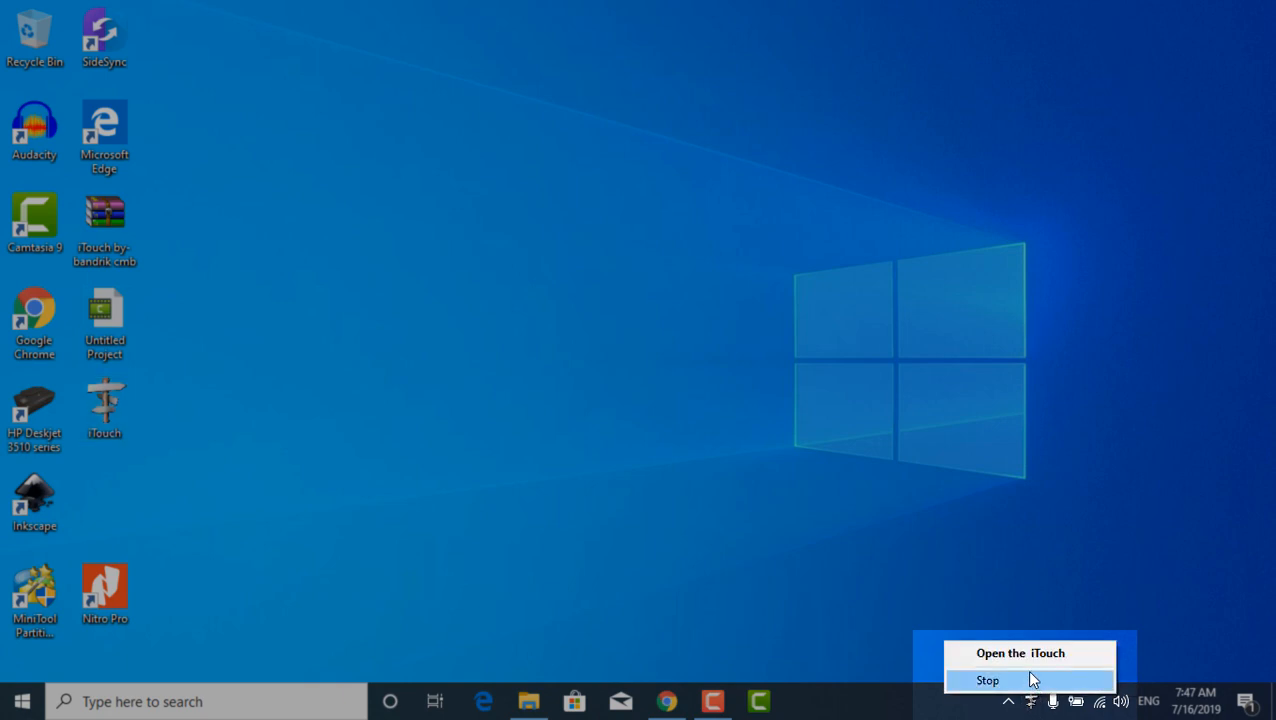
left_click(1026, 652)
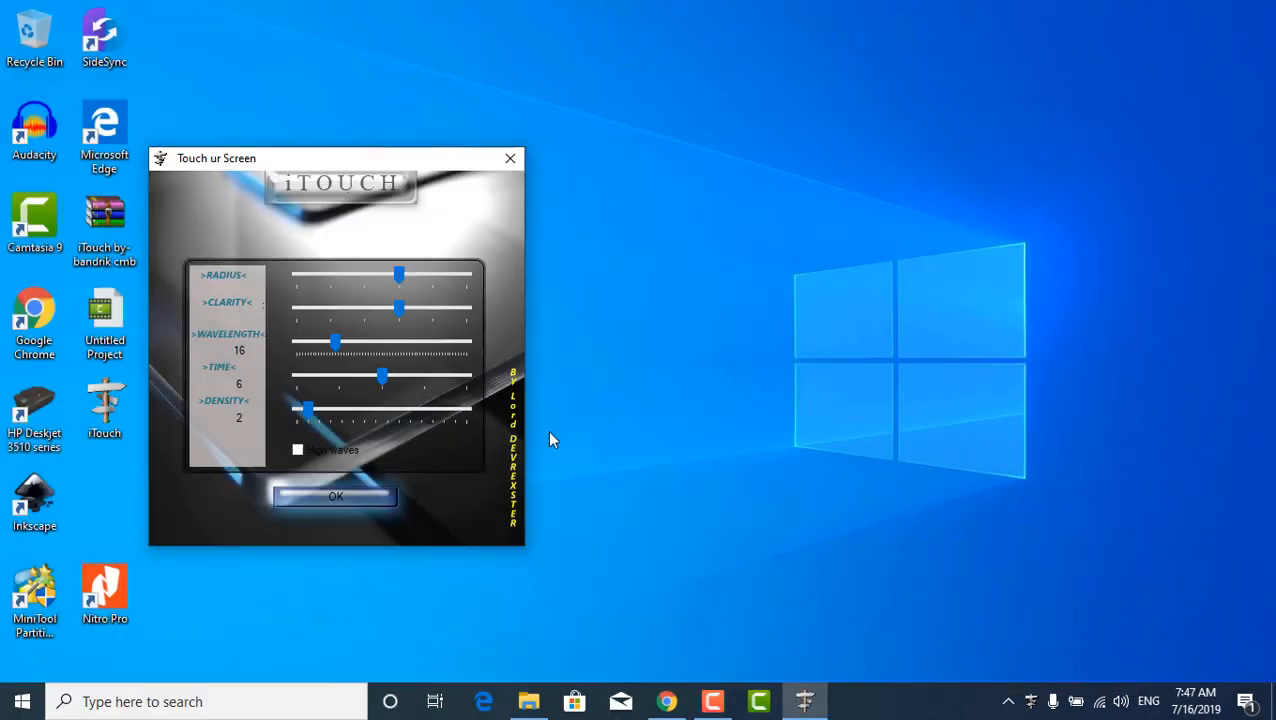
Reduce the ripple radius and clarity, enable the extra ripple option, and confirm with OK.
left_click_drag(400, 276, 370, 276)
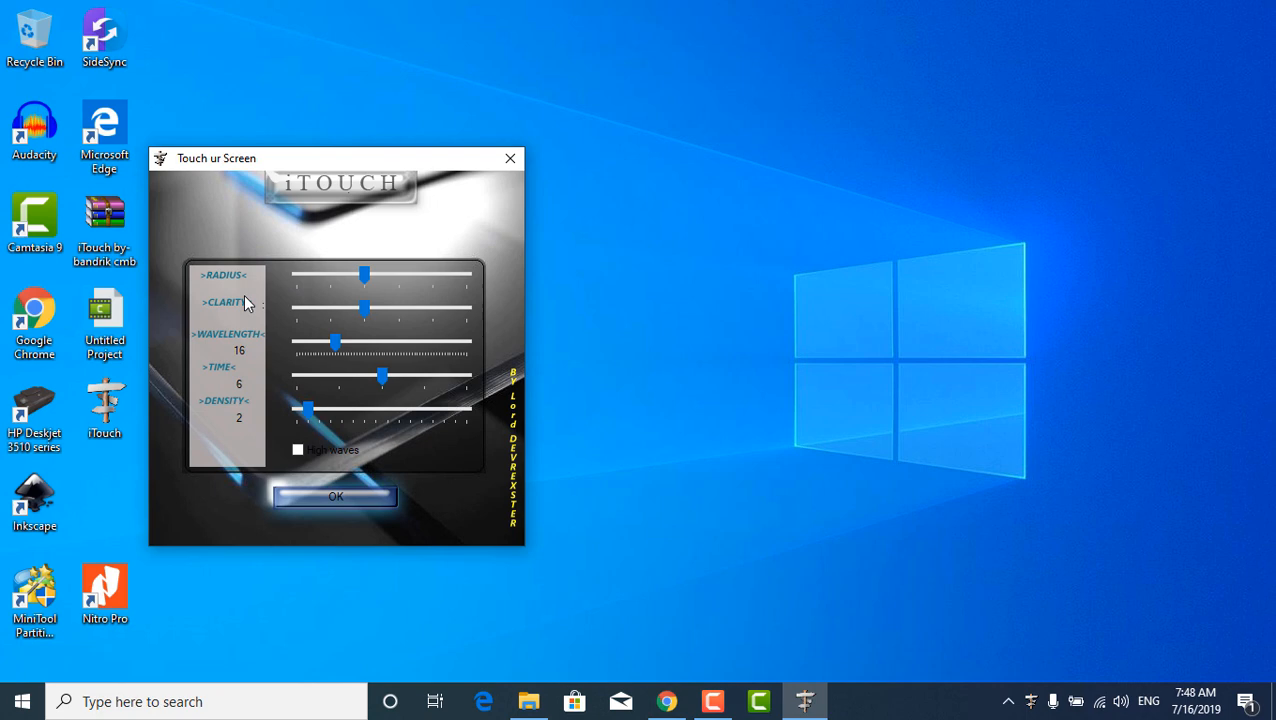
mouse_move(322, 380)
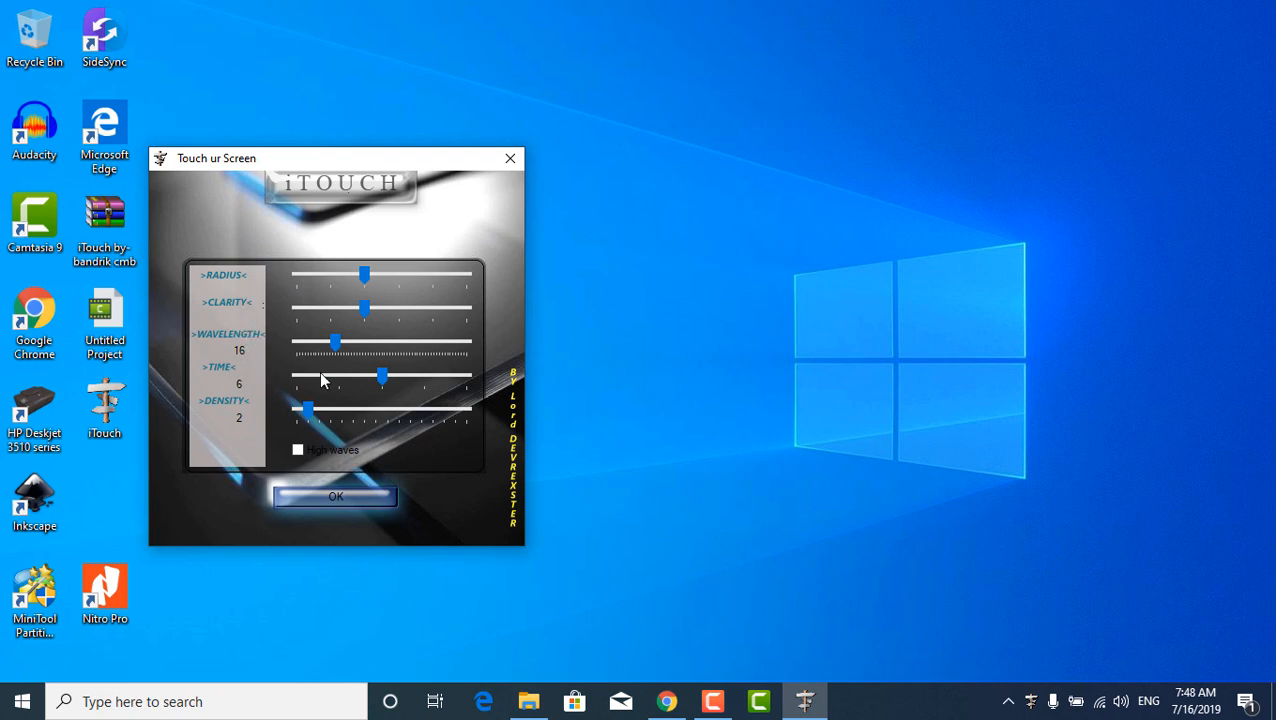
mouse_move(344, 428)
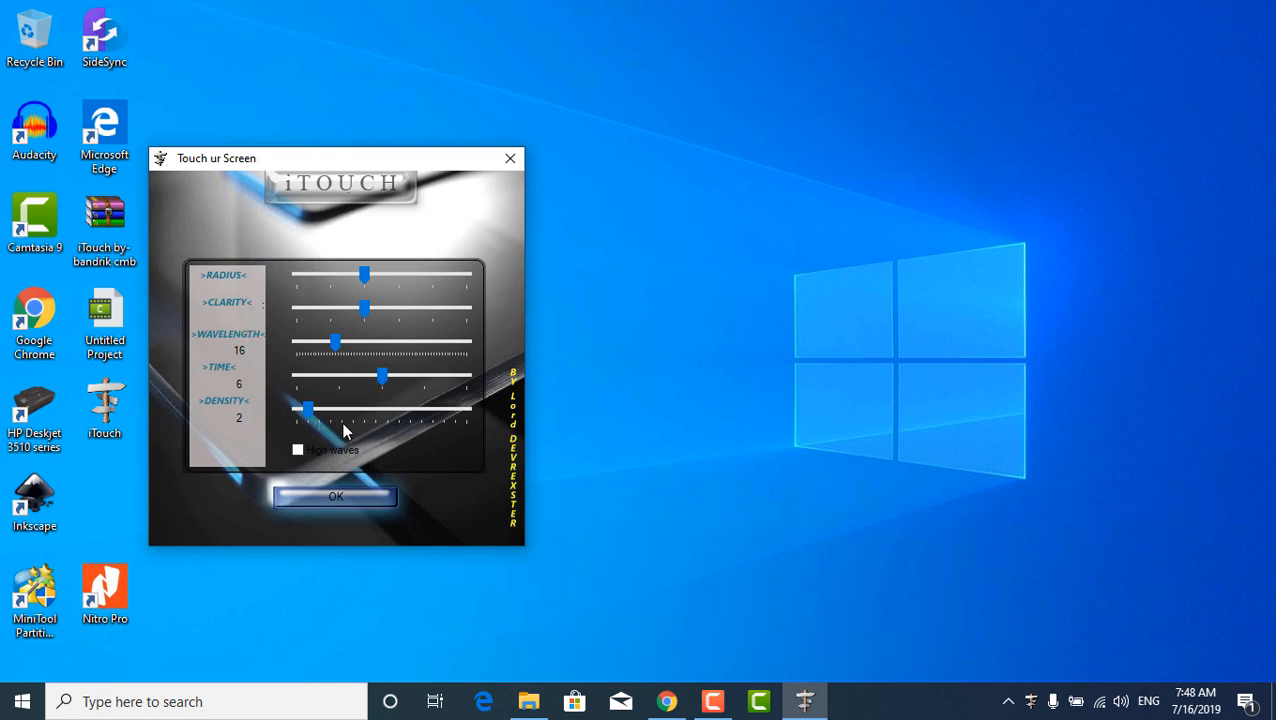
left_click(298, 448)
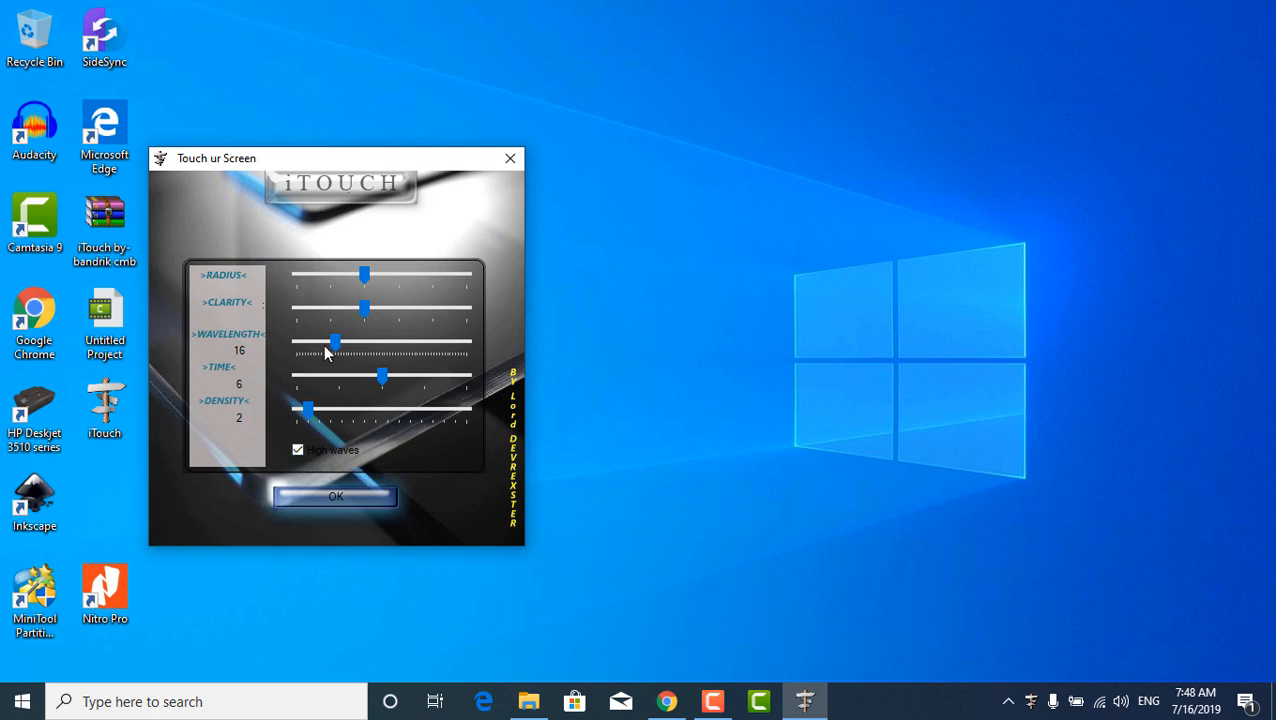
mouse_move(232, 416)
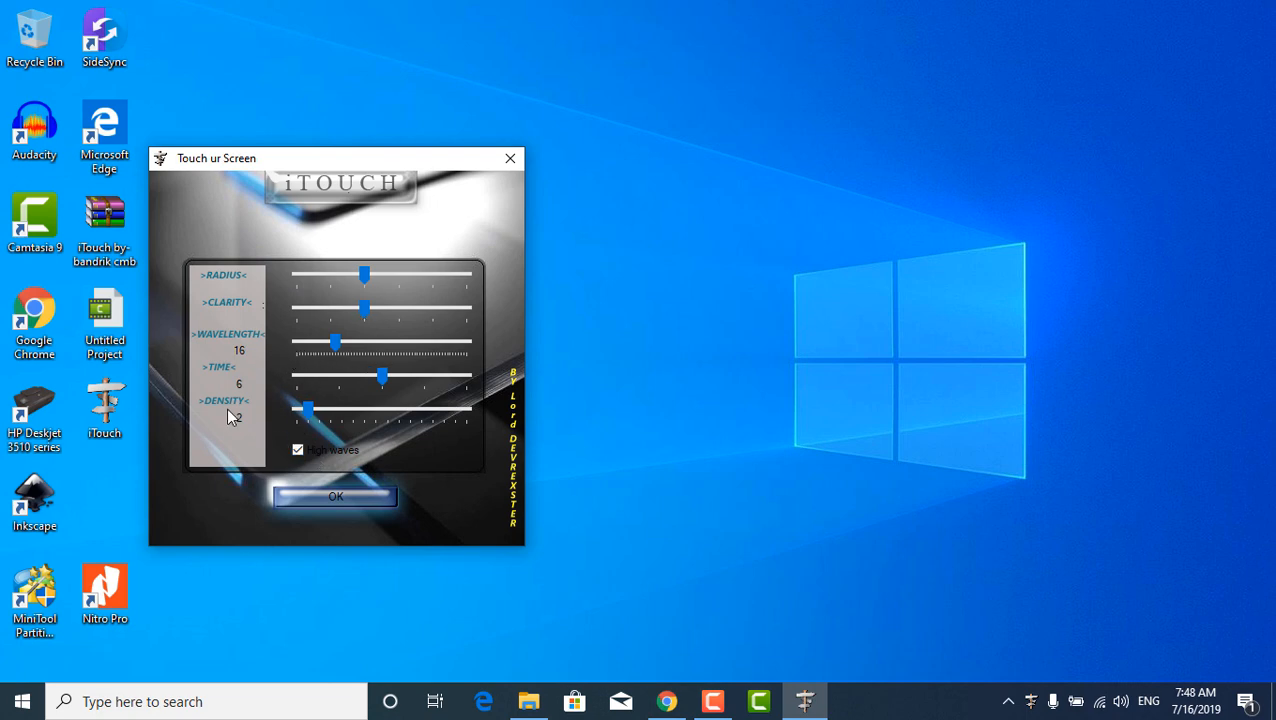
mouse_move(234, 424)
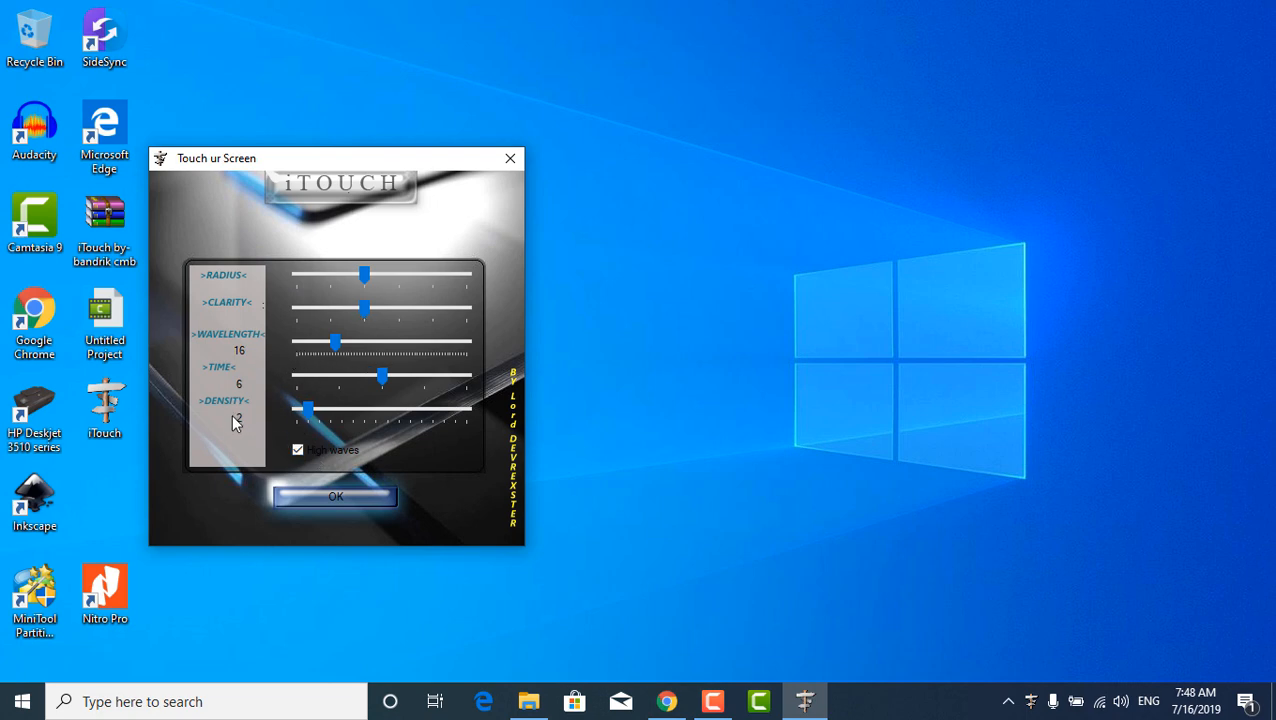
mouse_move(328, 496)
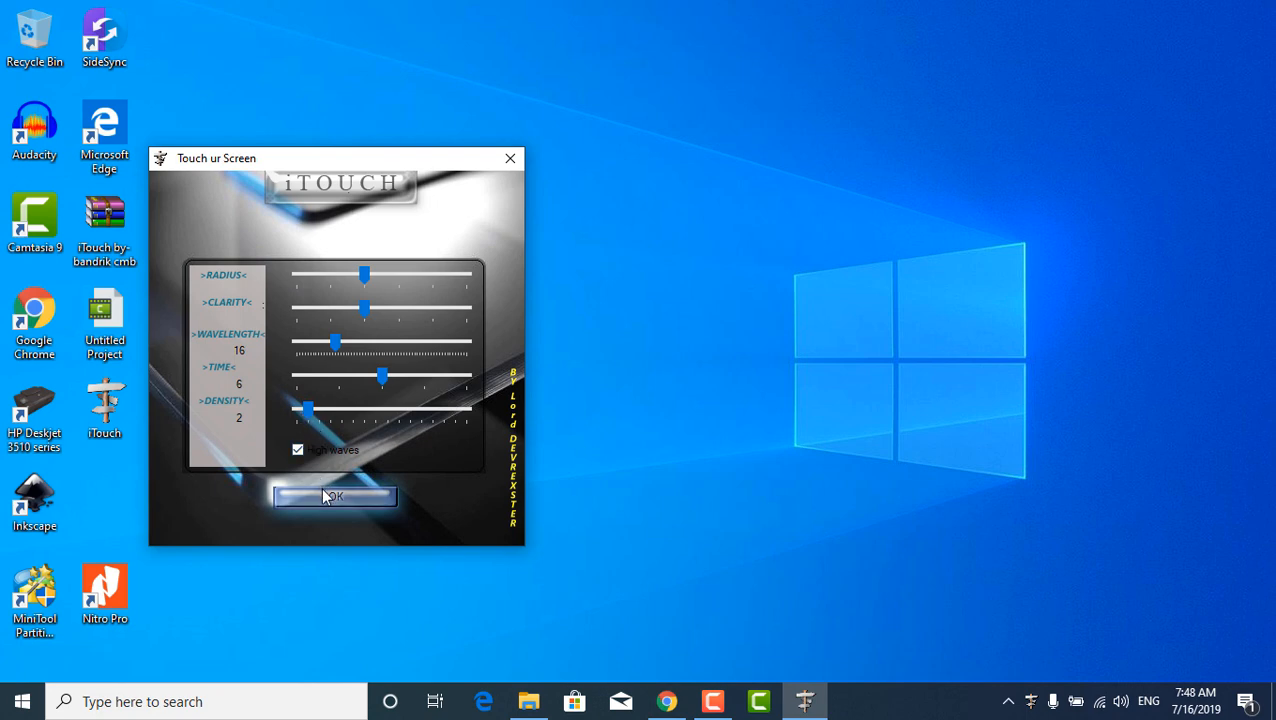
left_click(336, 496)
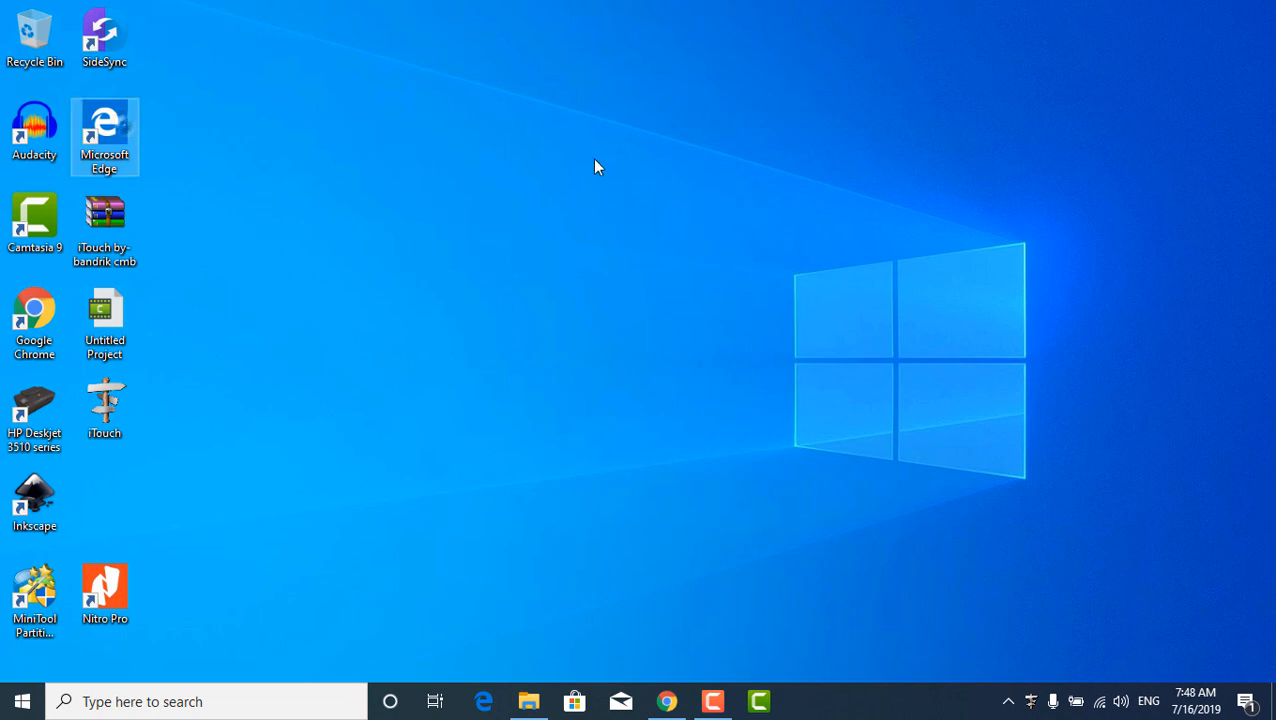
mouse_move(624, 576)
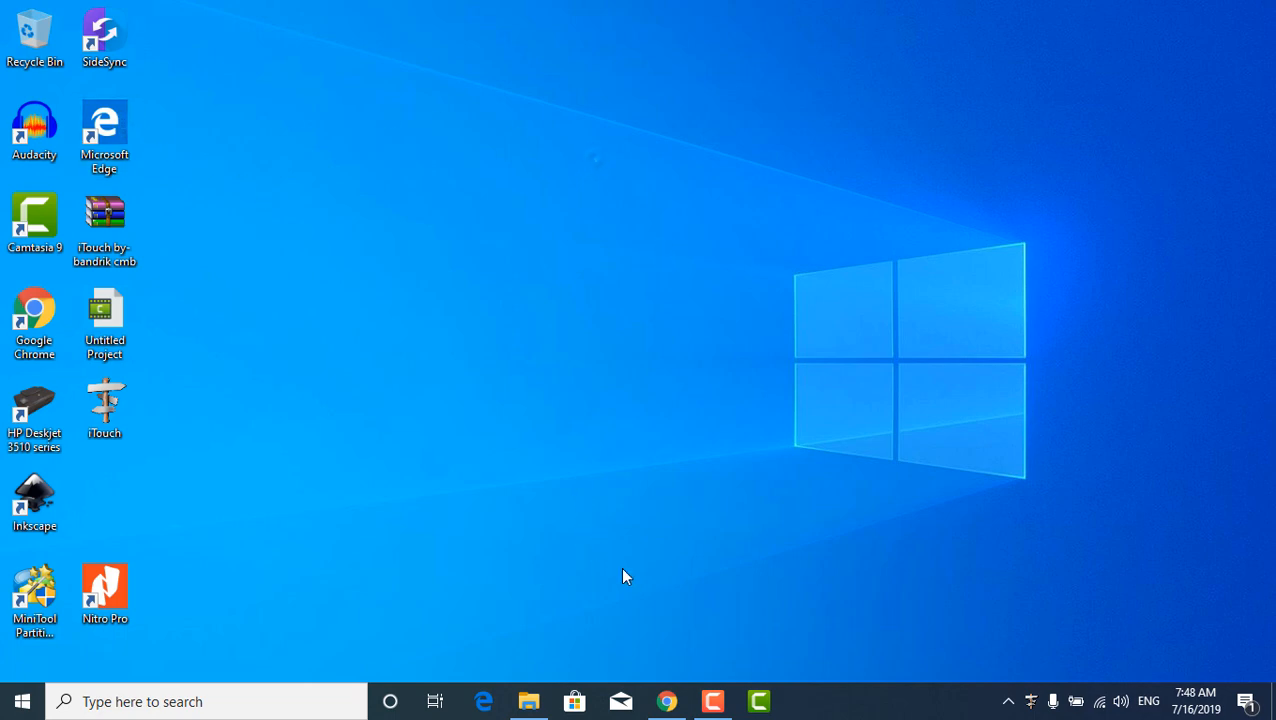